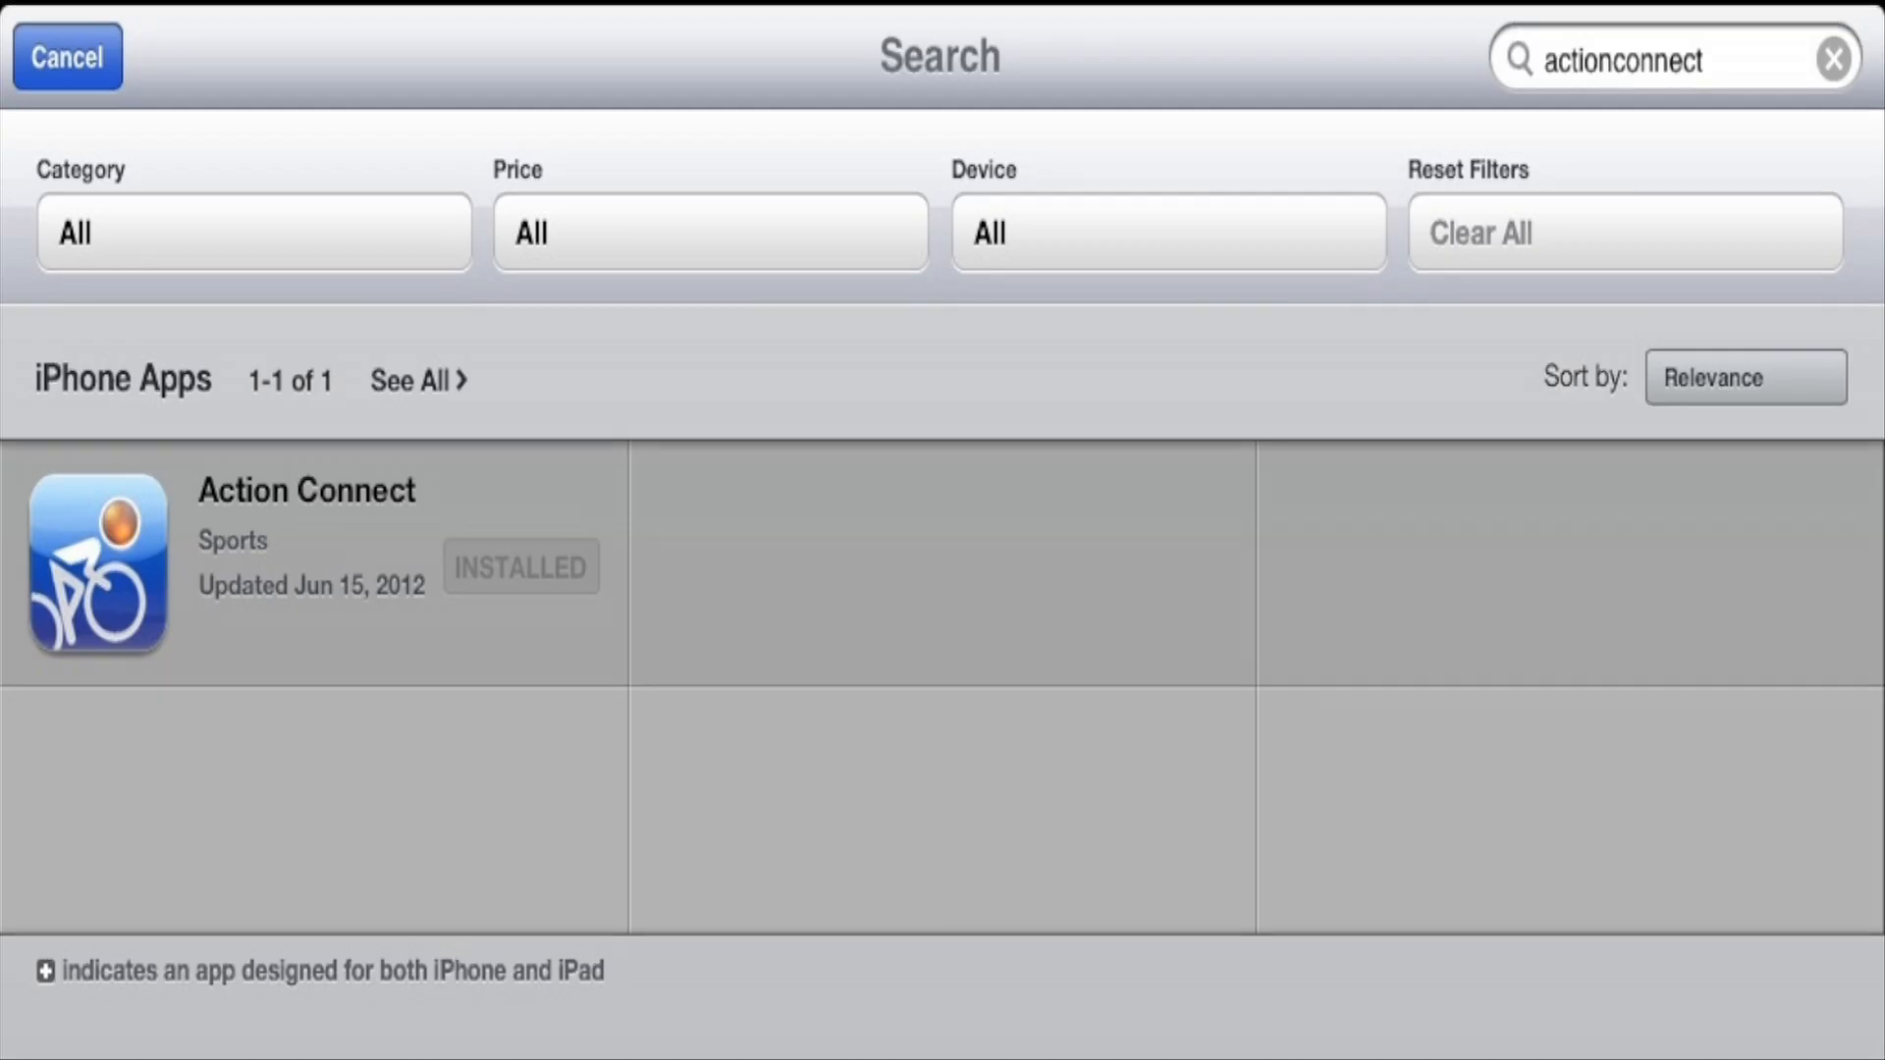
Open the Action Connect App Store result to confirm it shows INSTALLED
{"action": "left_click", "coordinate": [306, 562]}
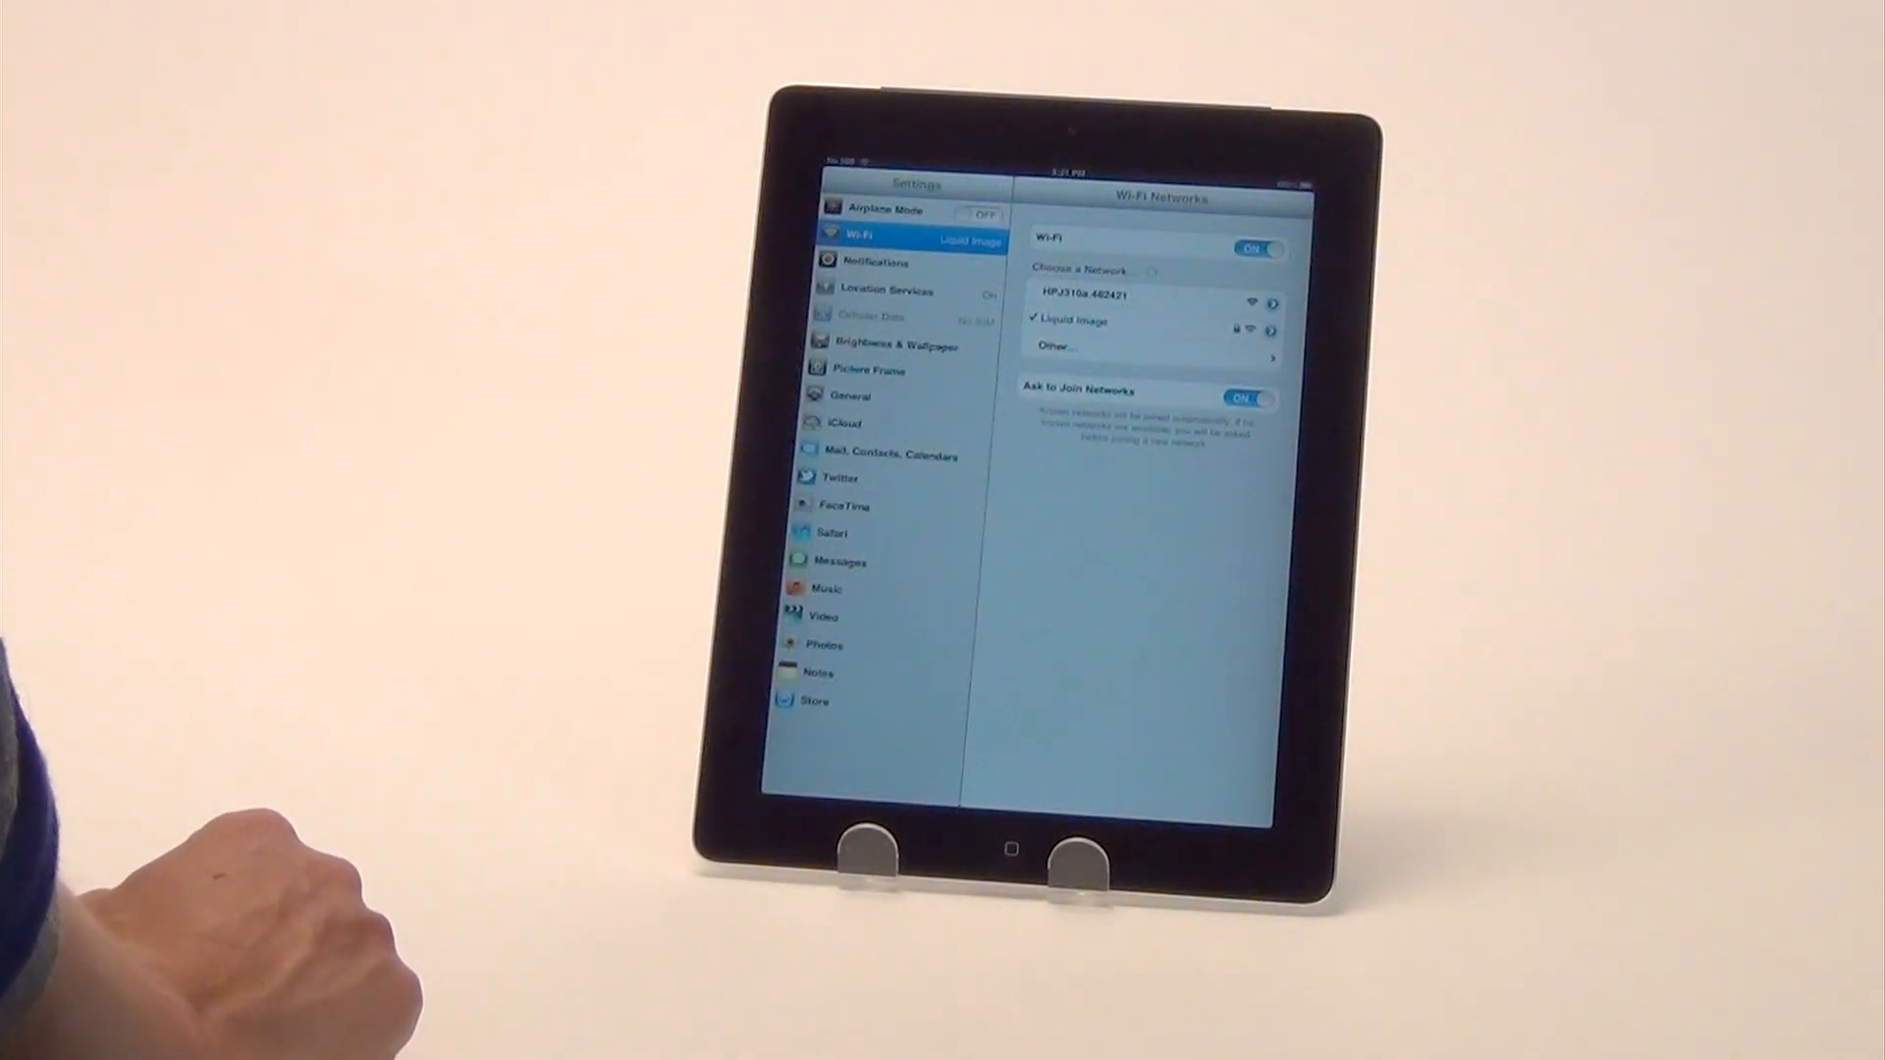
{"action": "mouse_move", "coordinate": [601, 421]}
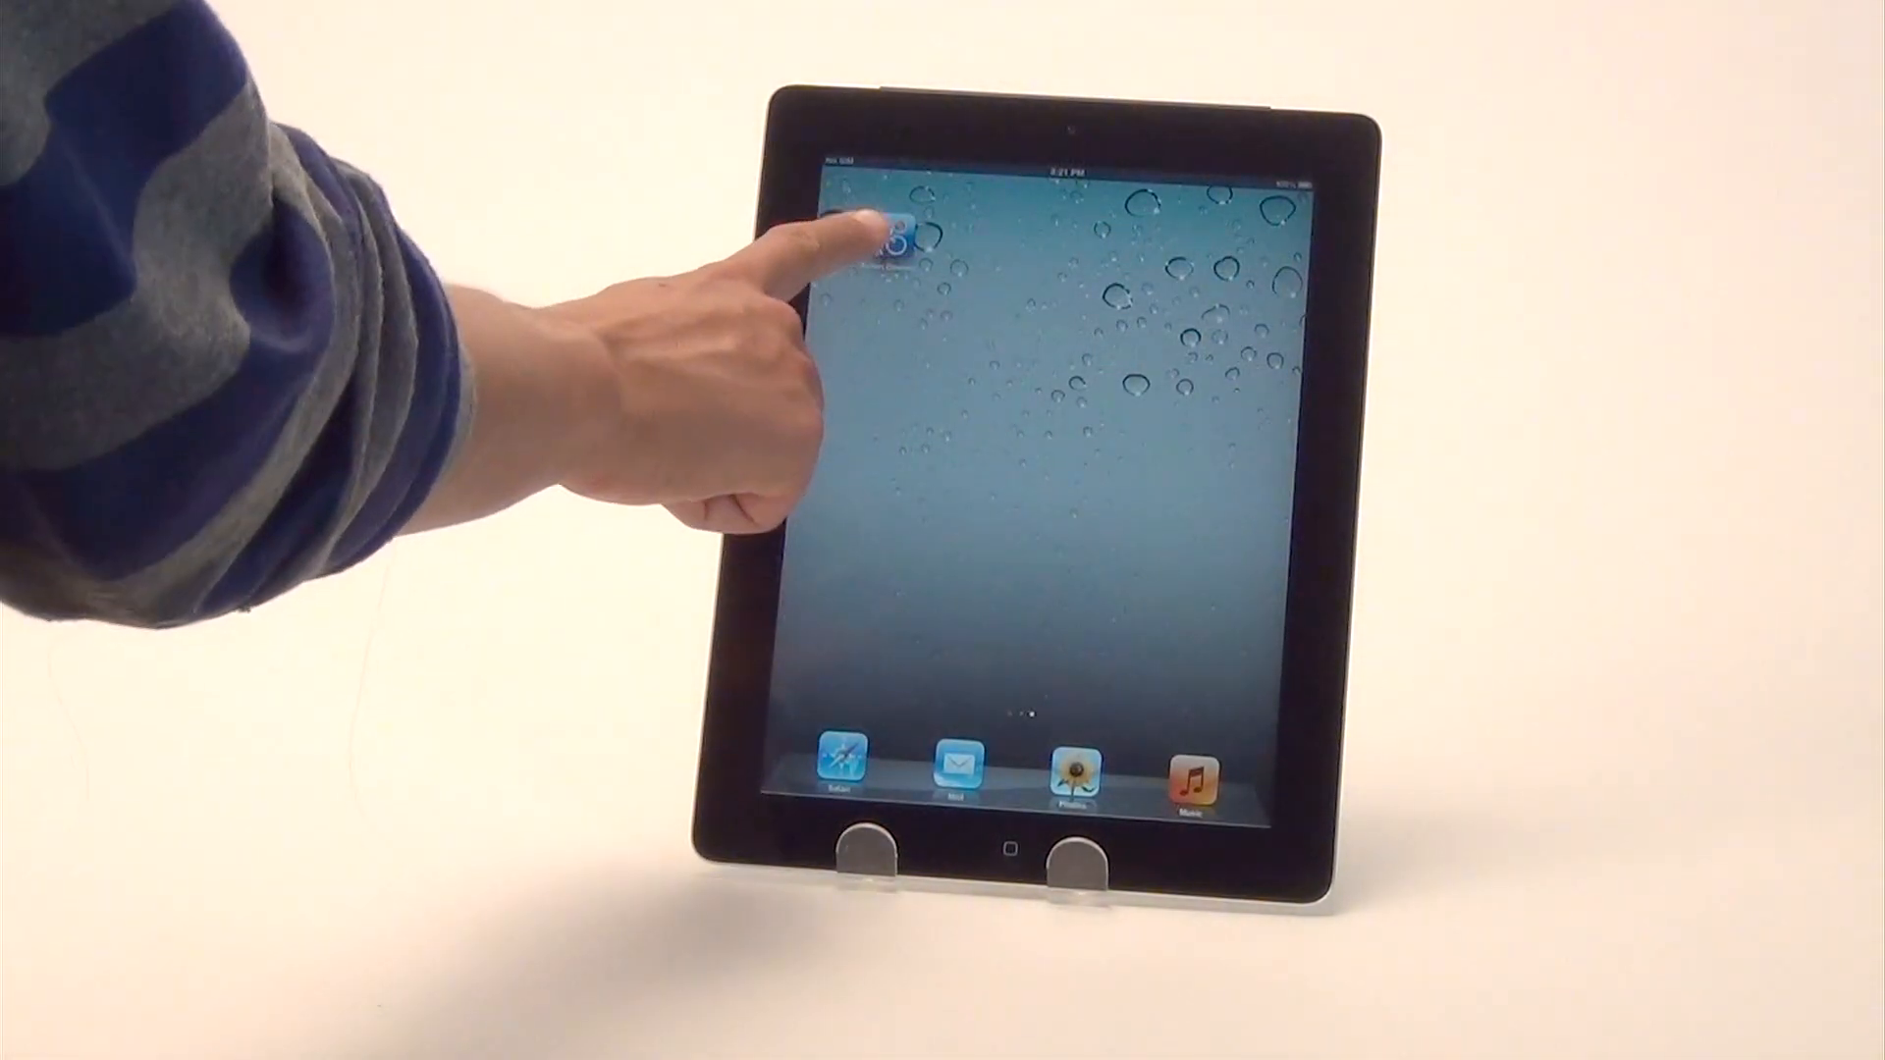
Launch the camera viewer, switch from photo to video mode, and open Settings
{"action": "left_click", "coordinate": [883, 234]}
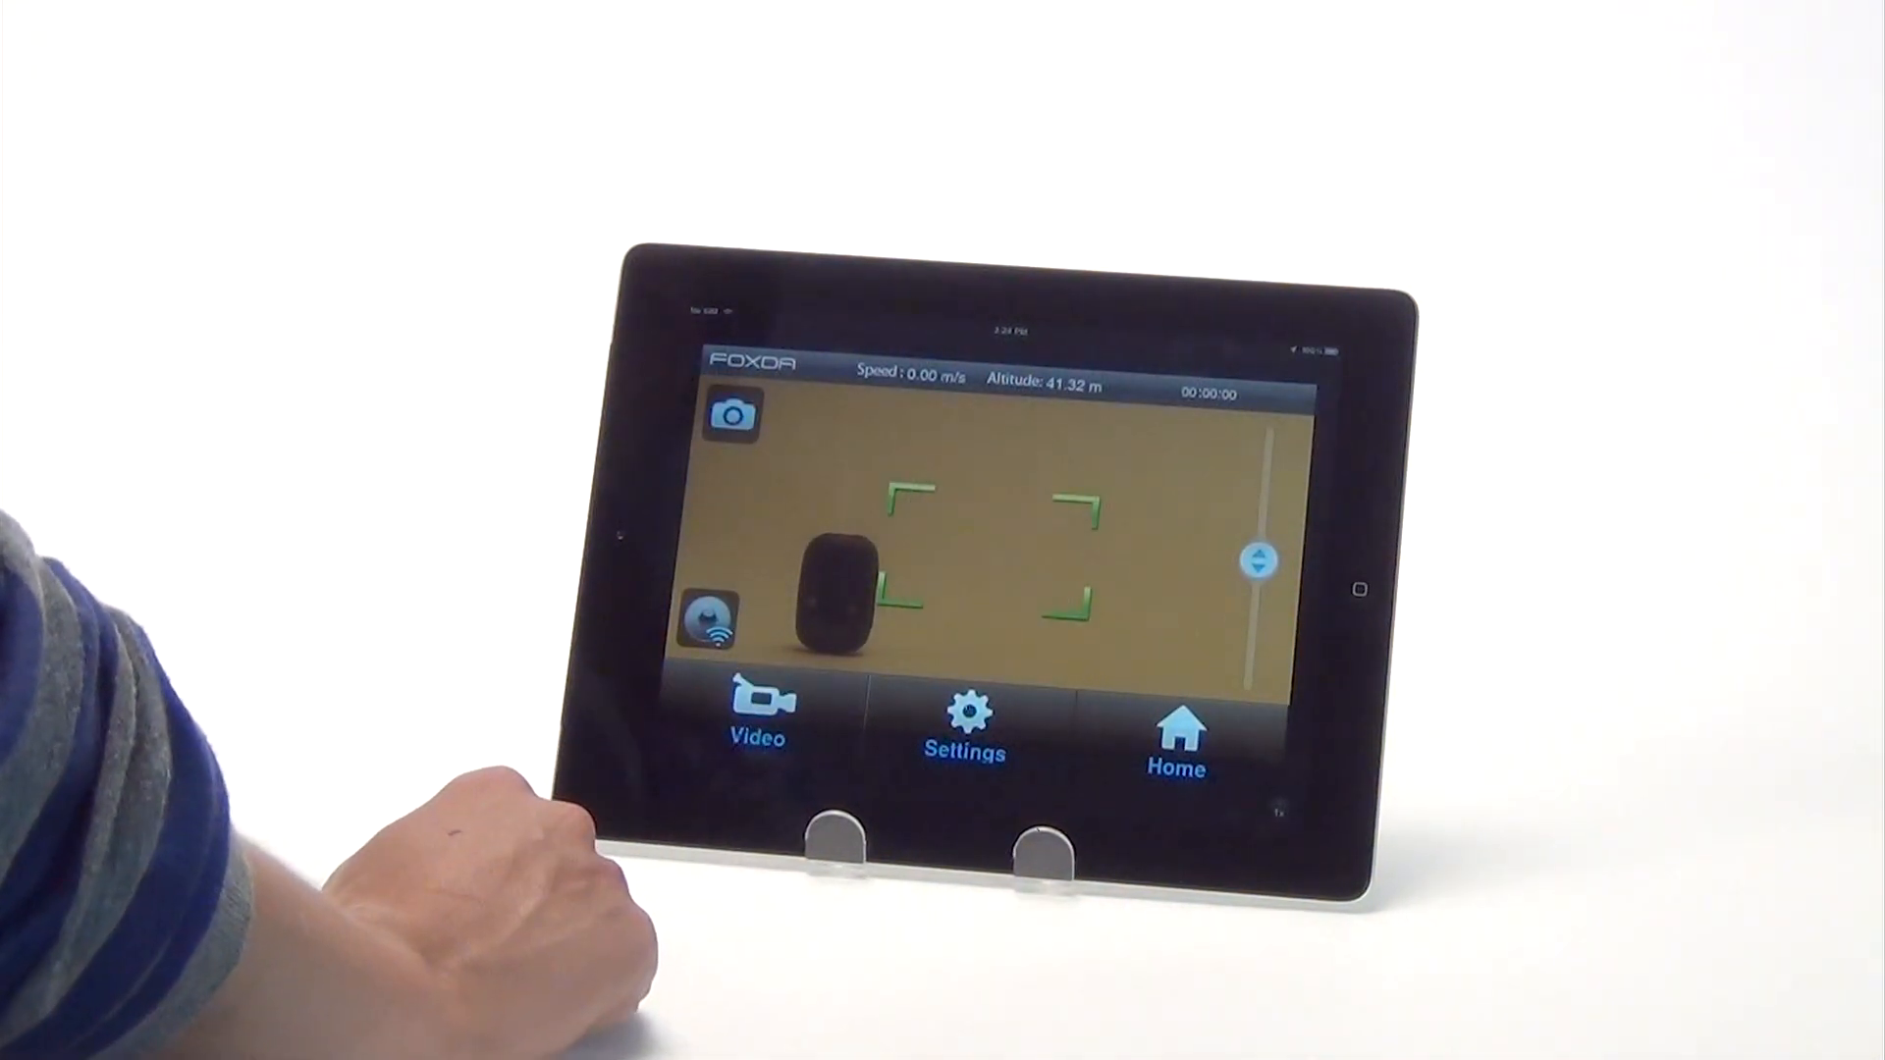
{"action": "left_click", "coordinate": [756, 715]}
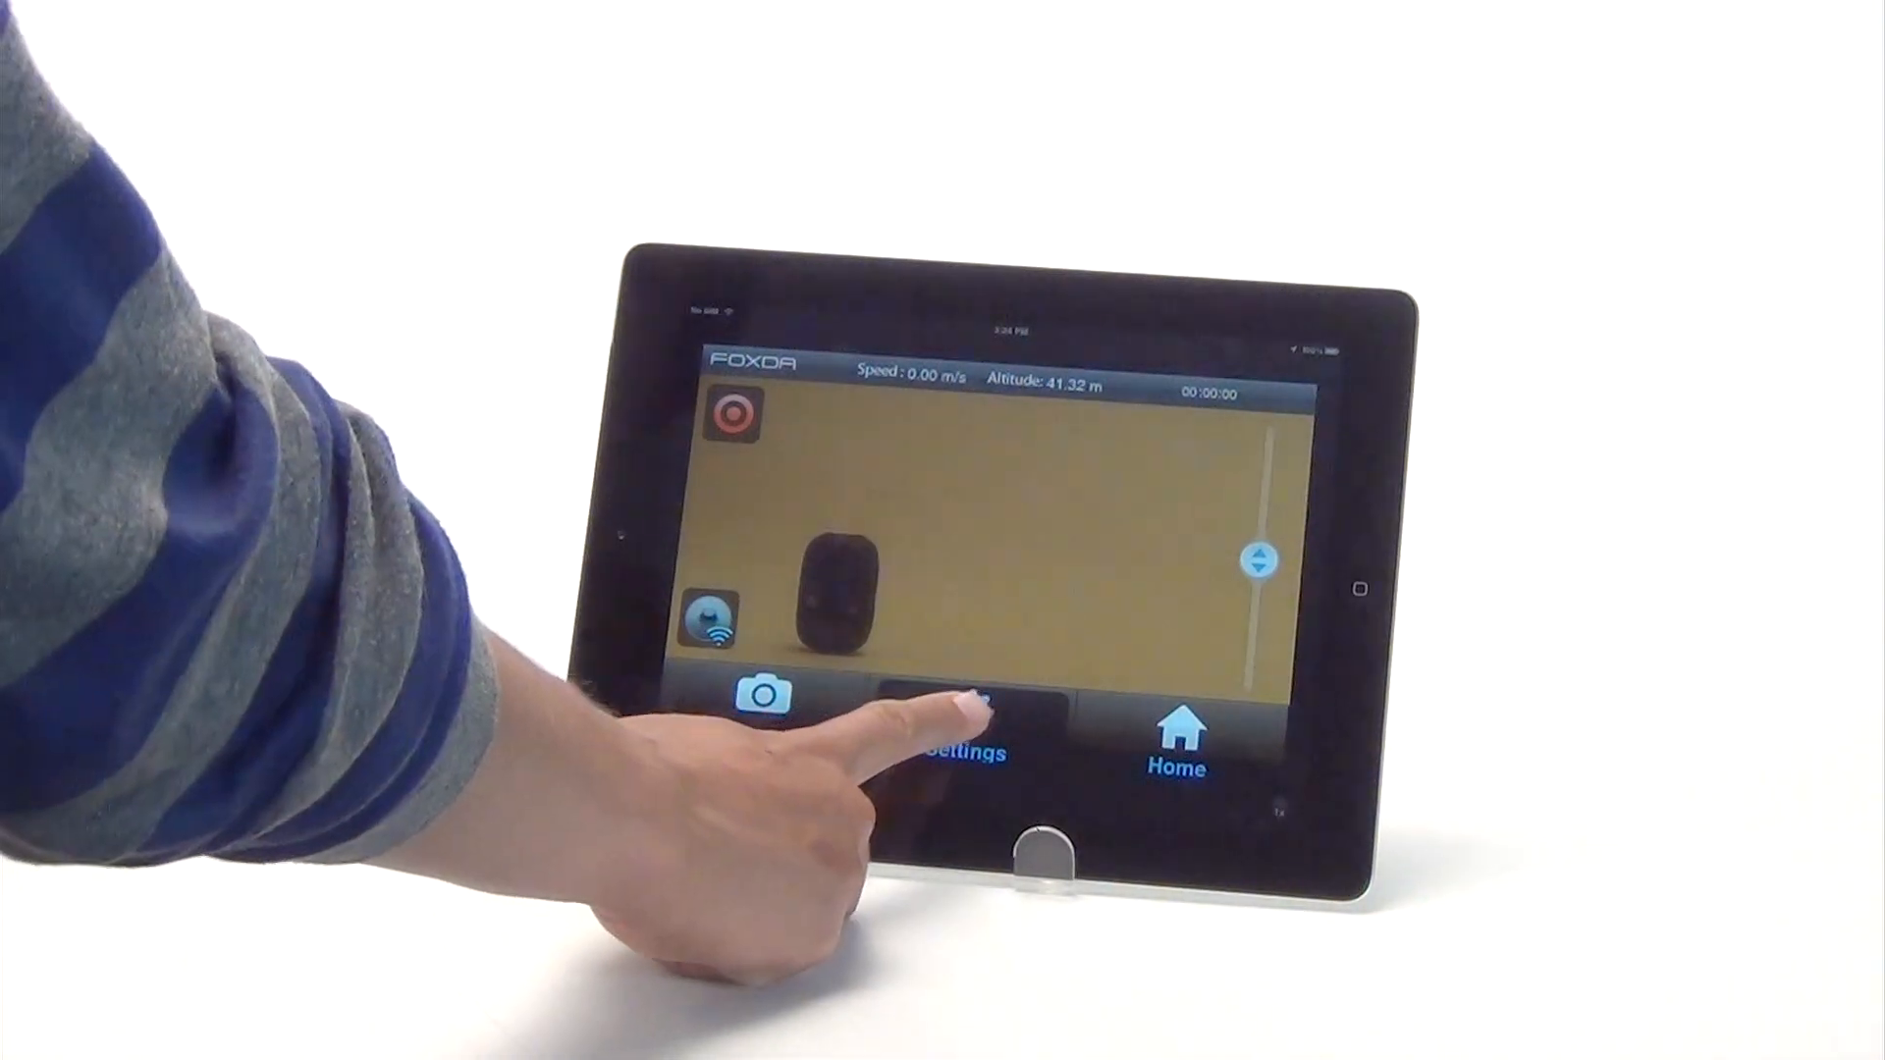
{"action": "left_click", "coordinate": [949, 739]}
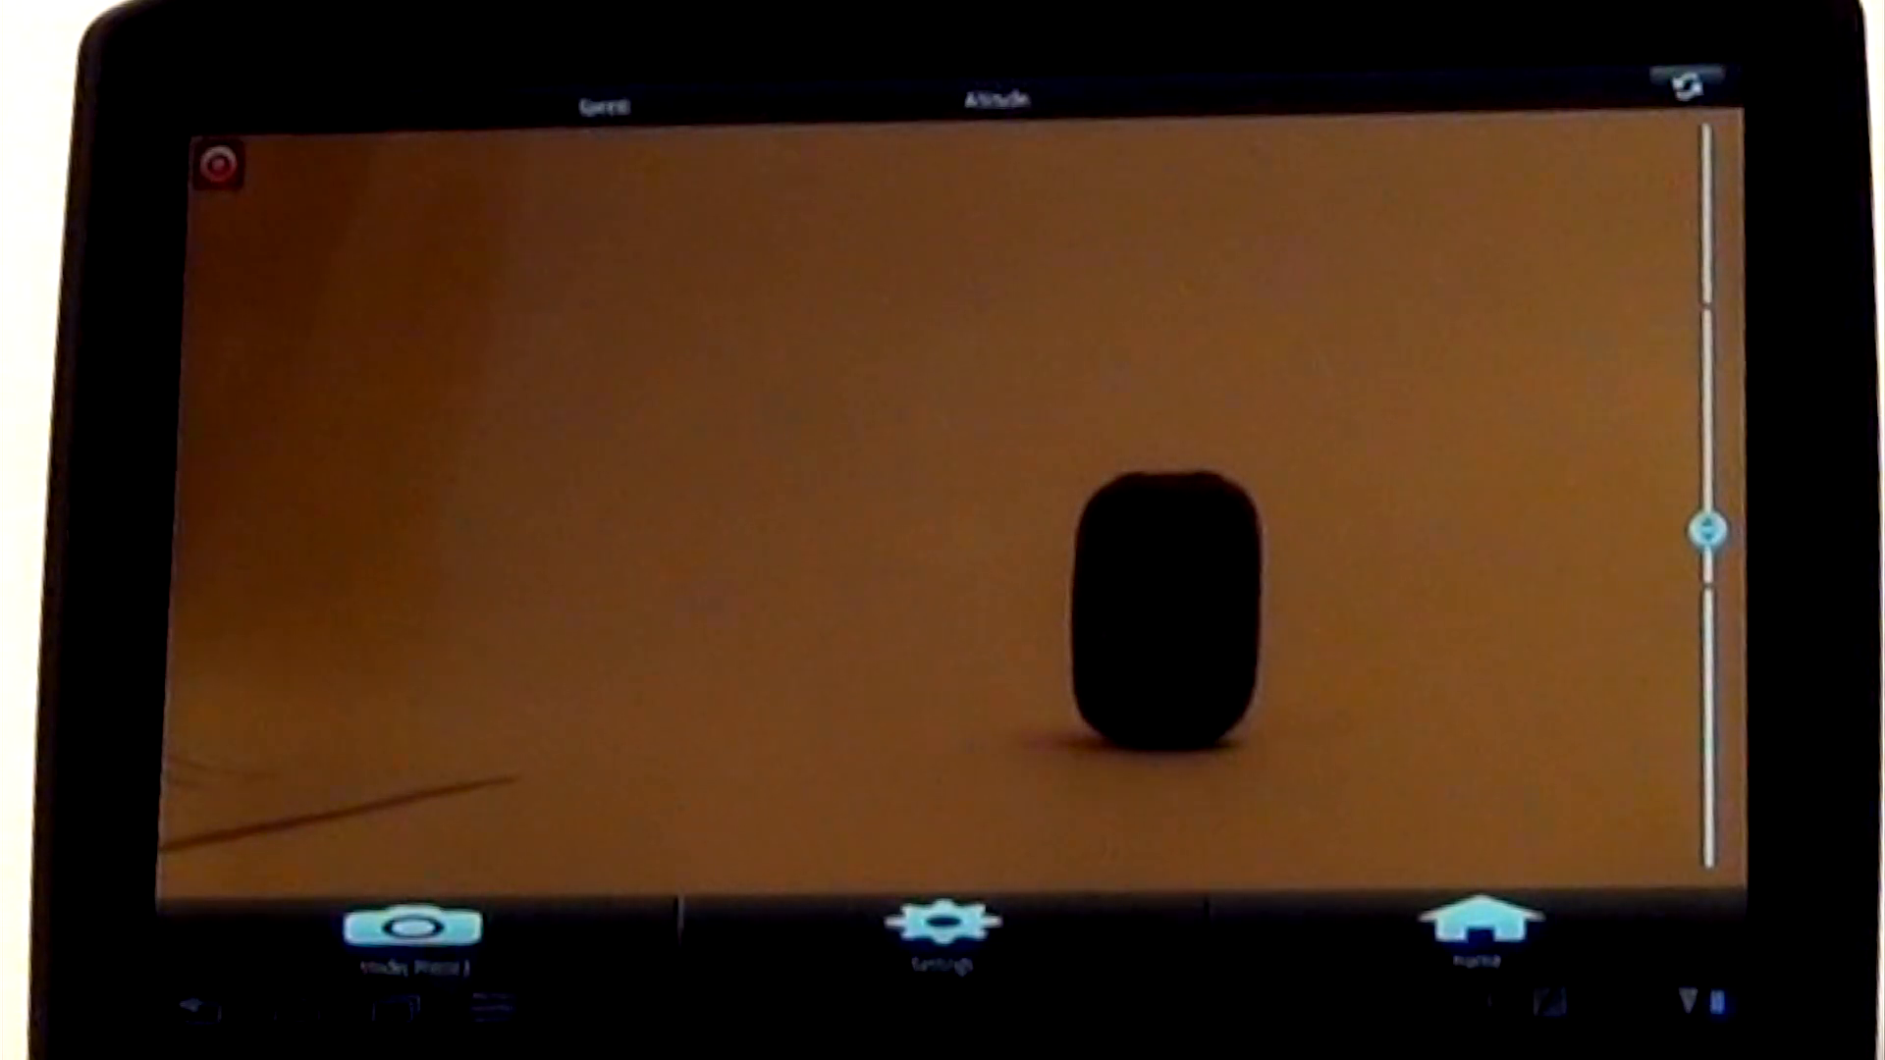
Tap the red record button, bringing up the Wi-Fi shutoff Yes/No confirmation
{"action": "left_click", "coordinate": [221, 166]}
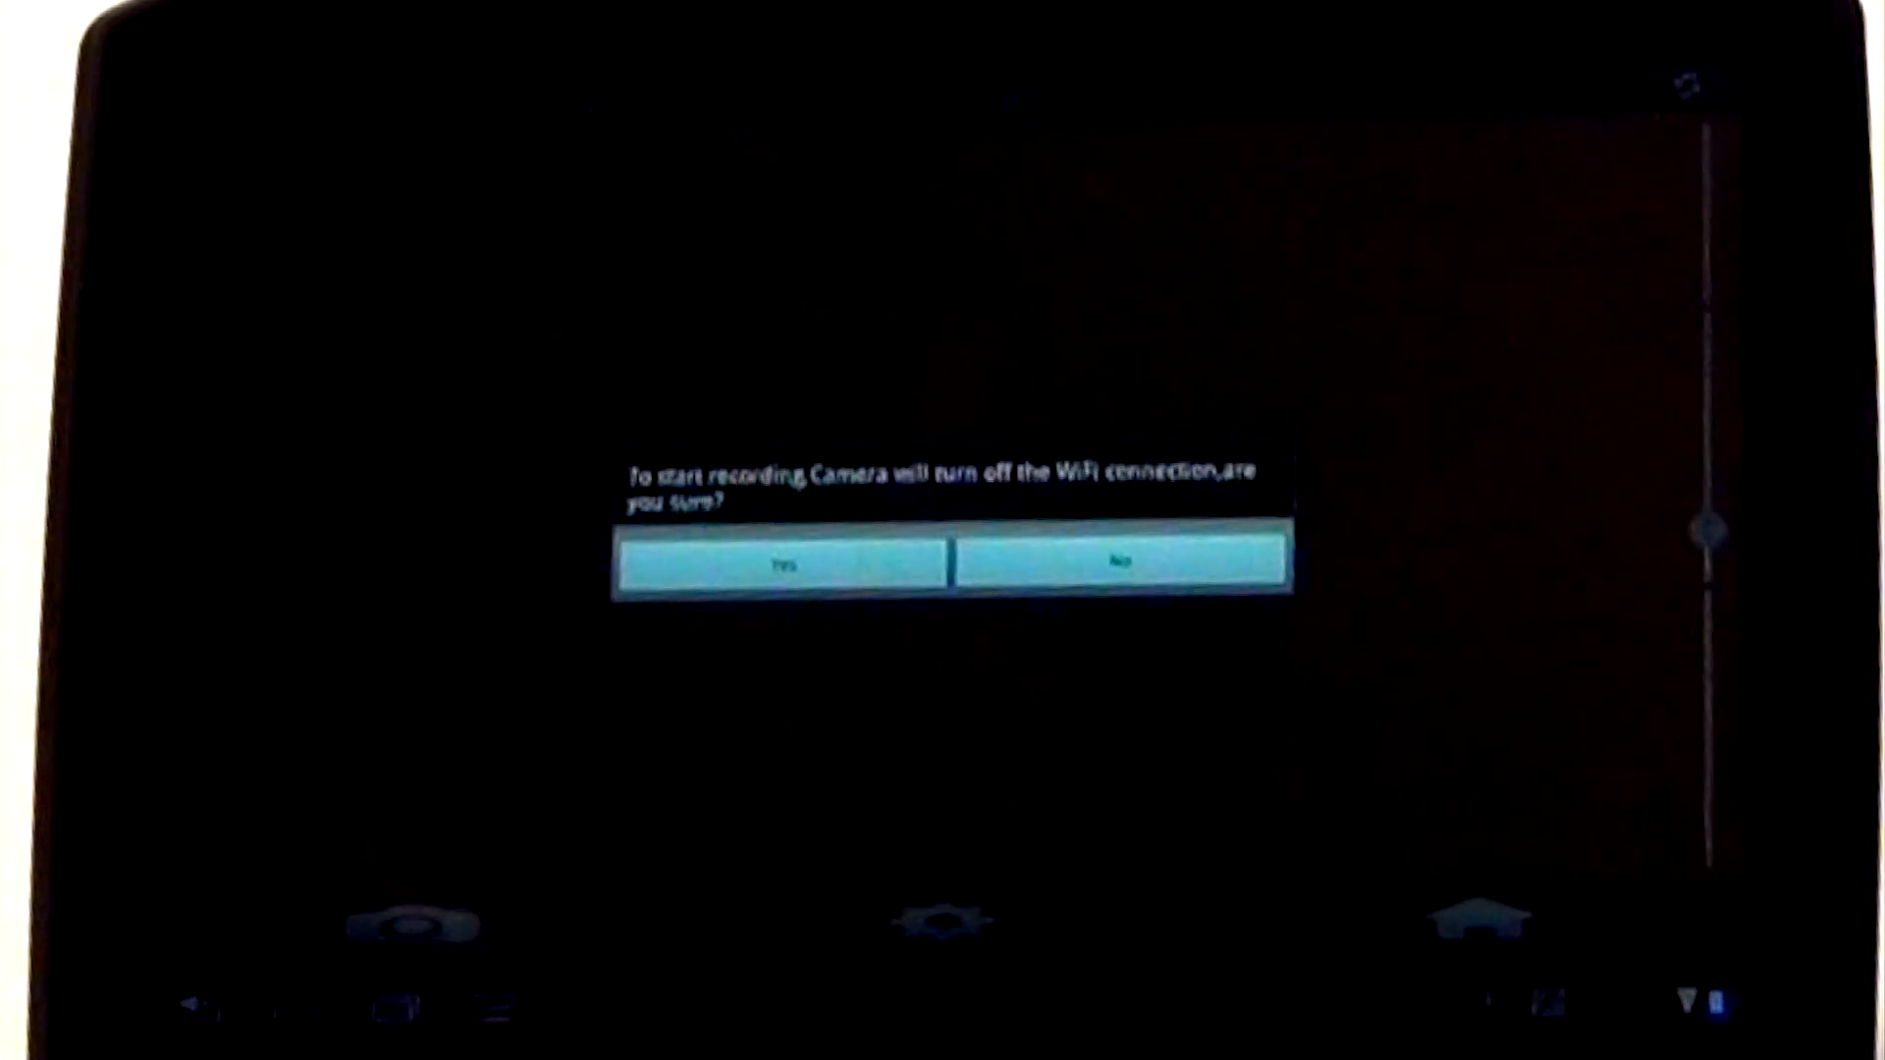